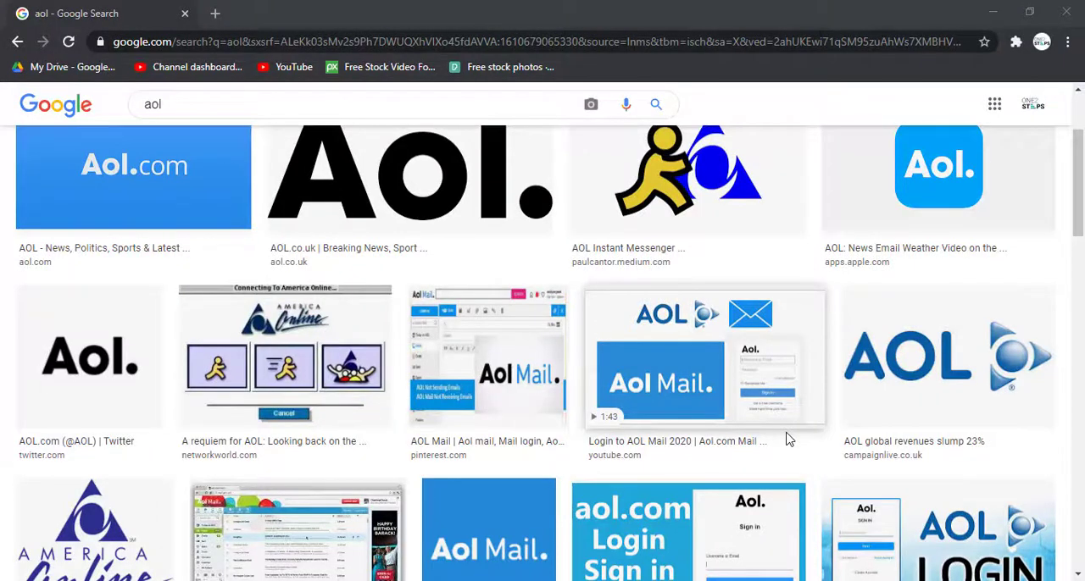
mouse_move(551, 468)
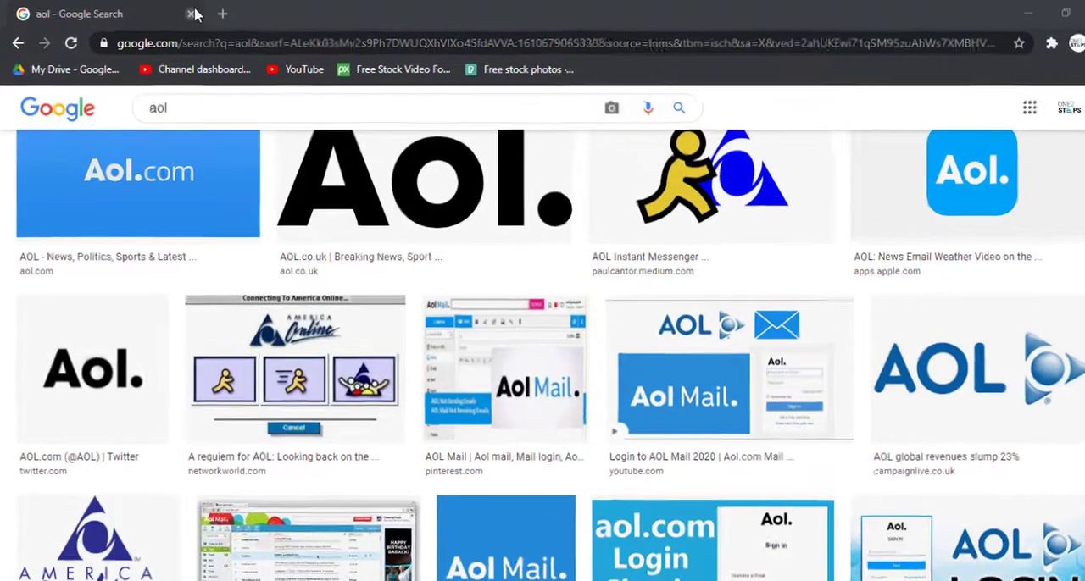
Step: Load aol.com in a new Chrome tab to reach the AOL homepage
left_click(222, 14)
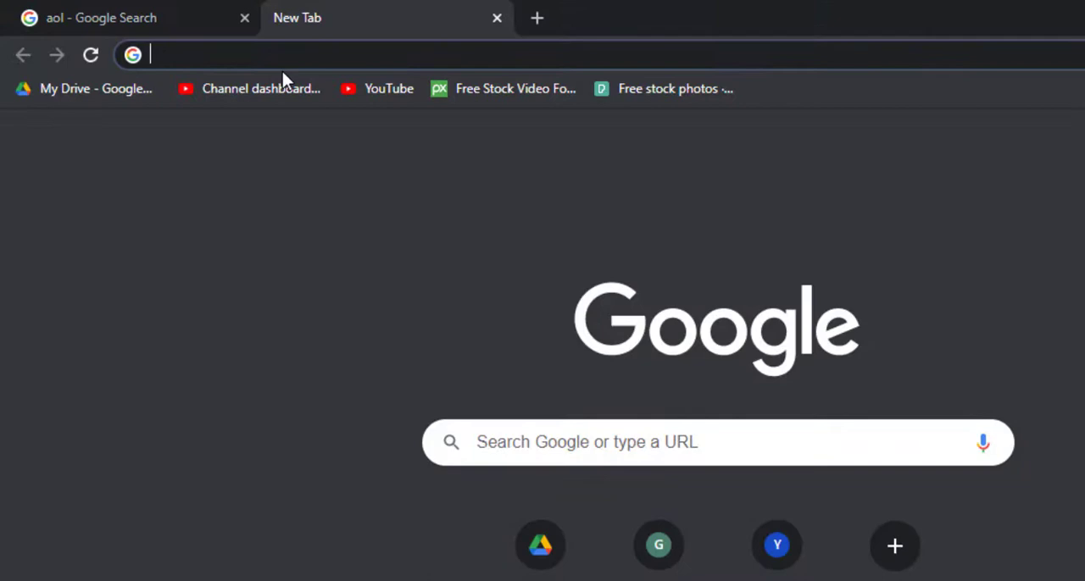
type("aol.com")
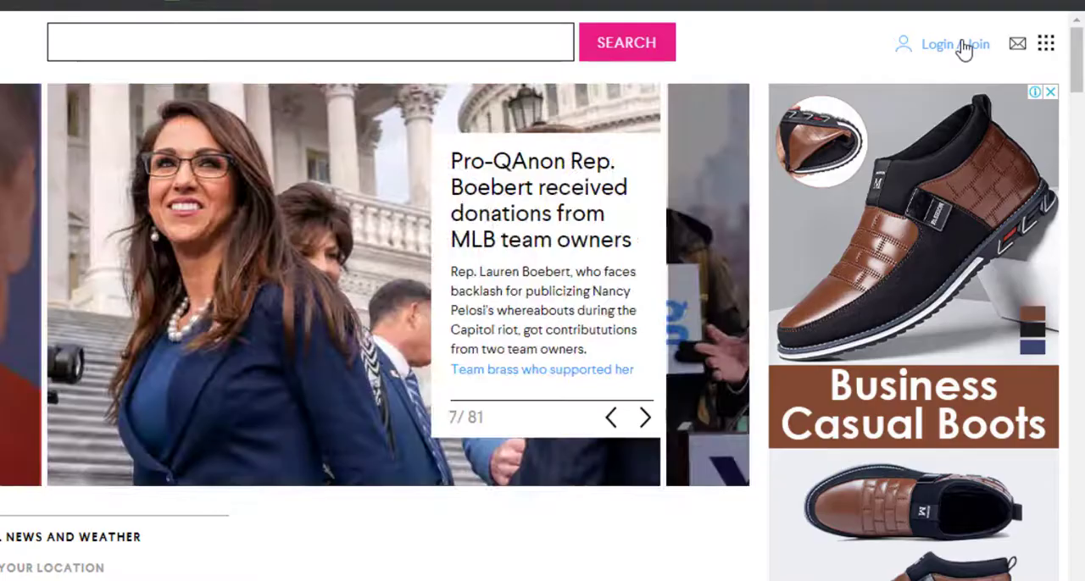
left_click(935, 45)
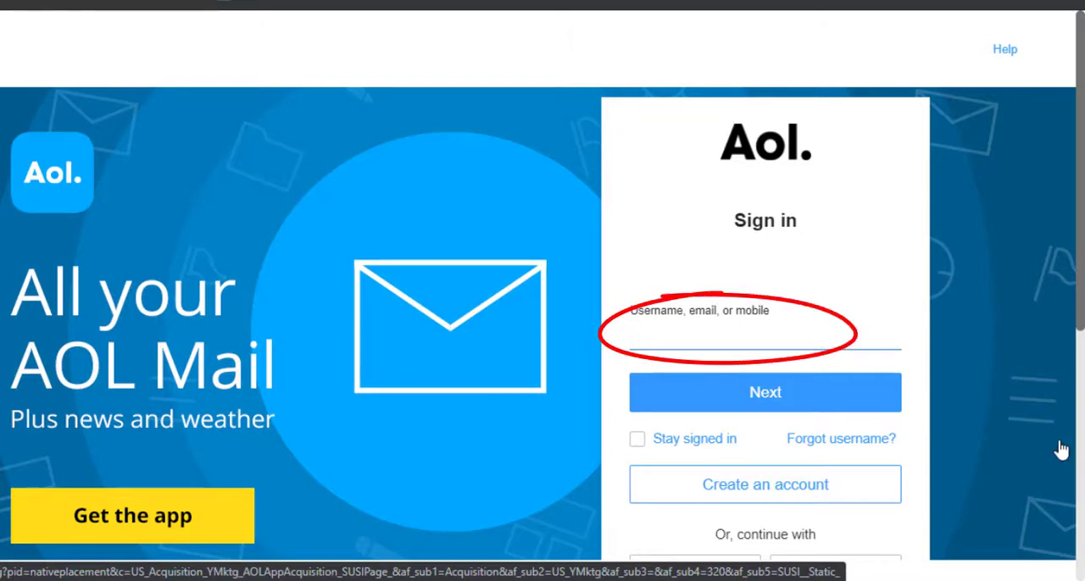
mouse_move(1056, 370)
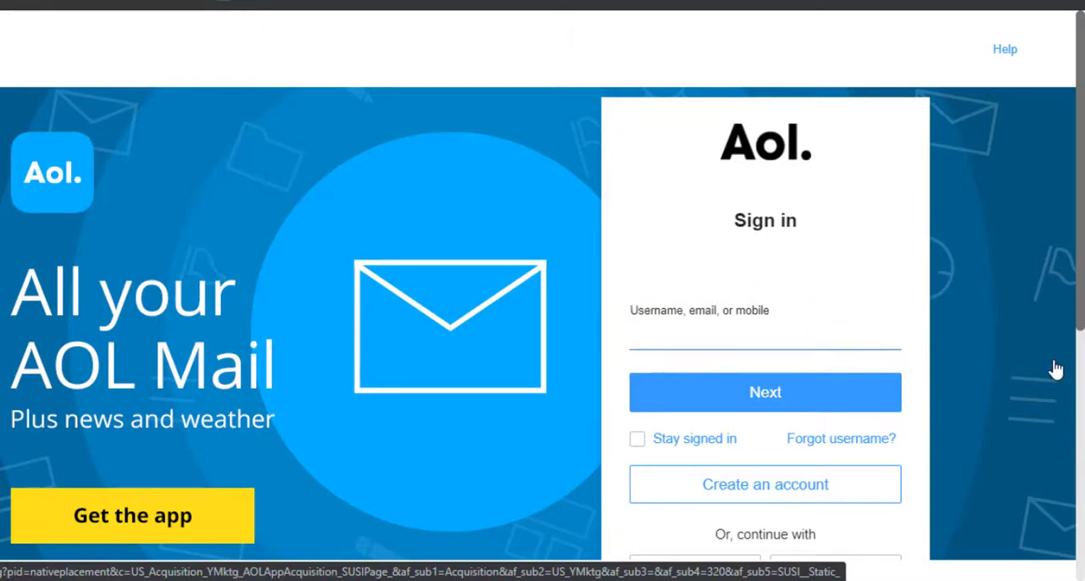
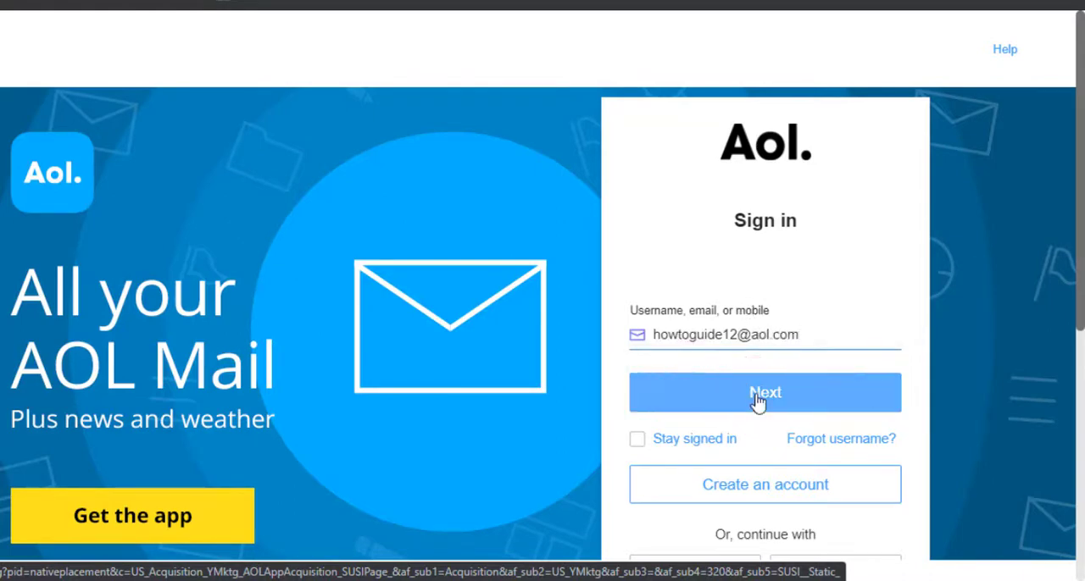
Step: Enter the account password and submit it to sign in to AOL
left_click(763, 393)
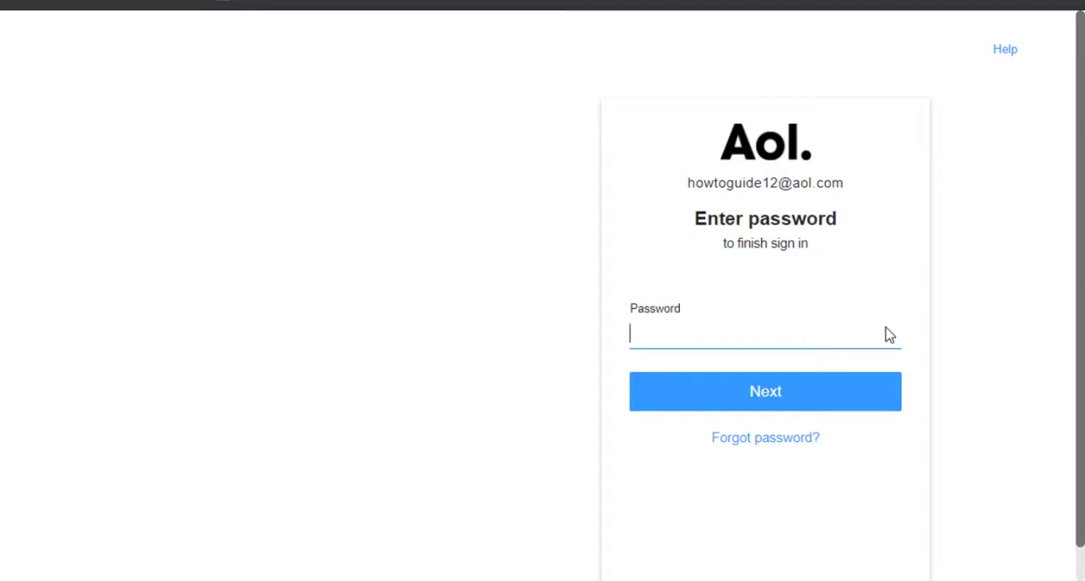
type("password")
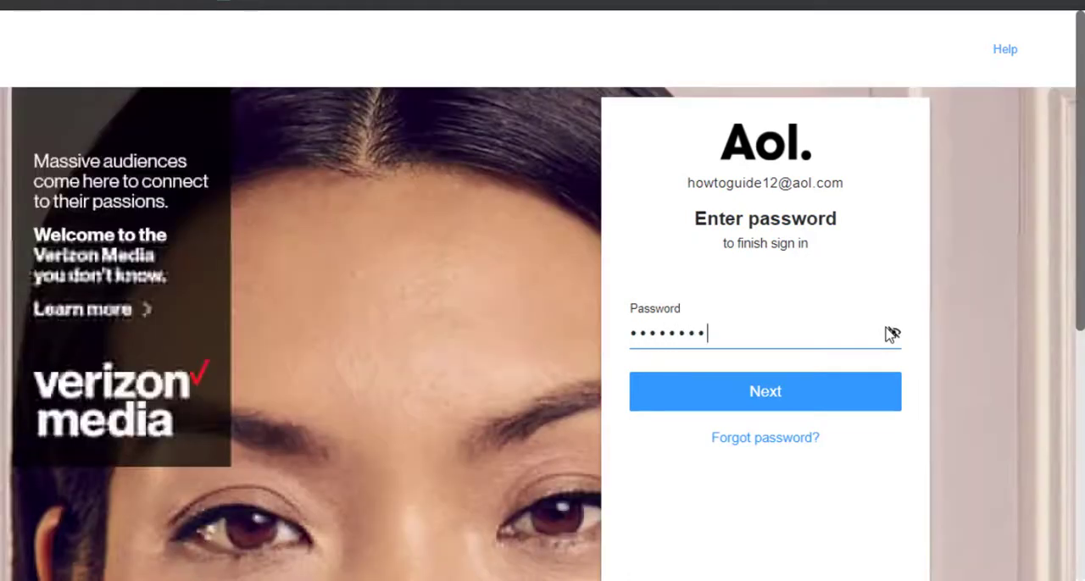
left_click(763, 392)
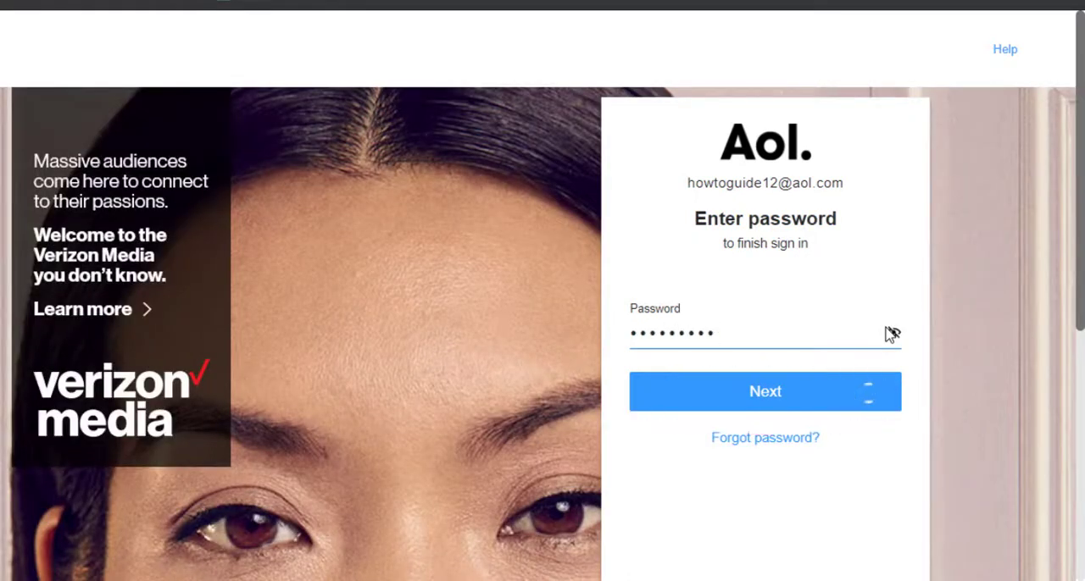
left_click(763, 391)
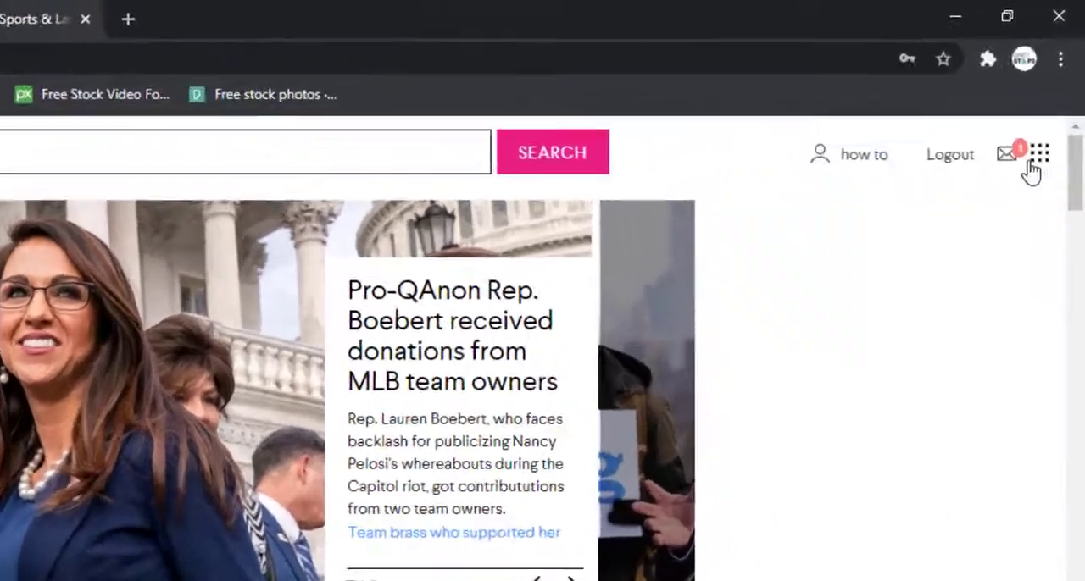
Step: Open AOL Mail from the homepage's left-hand sections menu
left_click(1007, 154)
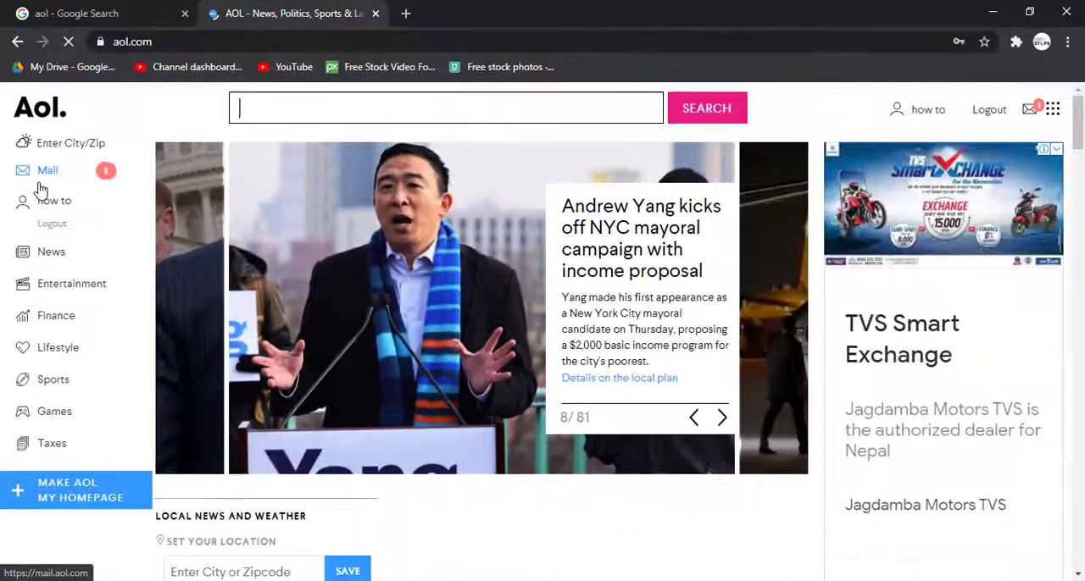
left_click(47, 170)
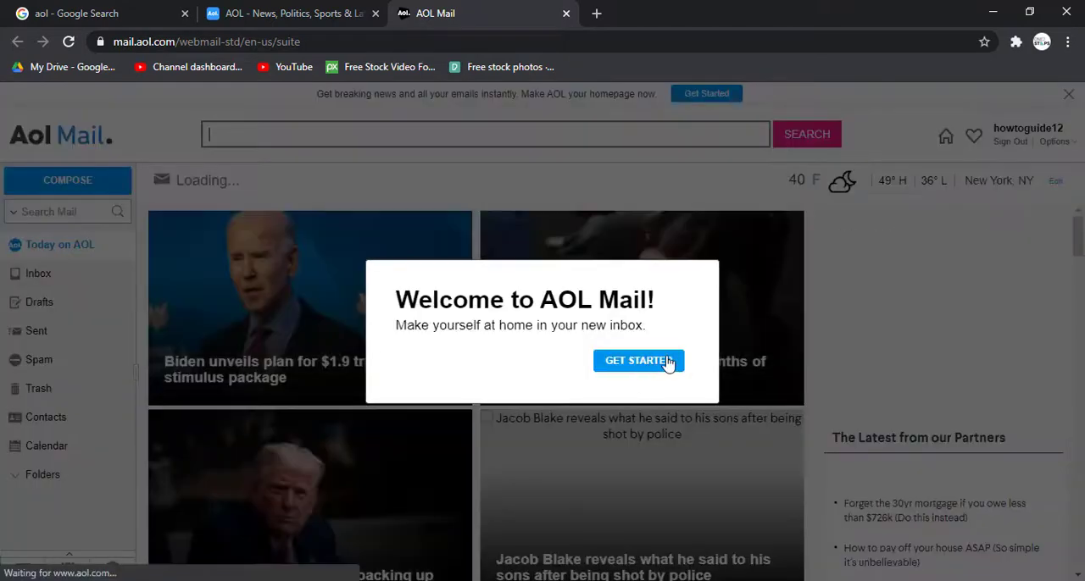
Step: Dismiss the 'Welcome to AOL Mail!' popup via GET STARTED to show the inbox
left_click(637, 360)
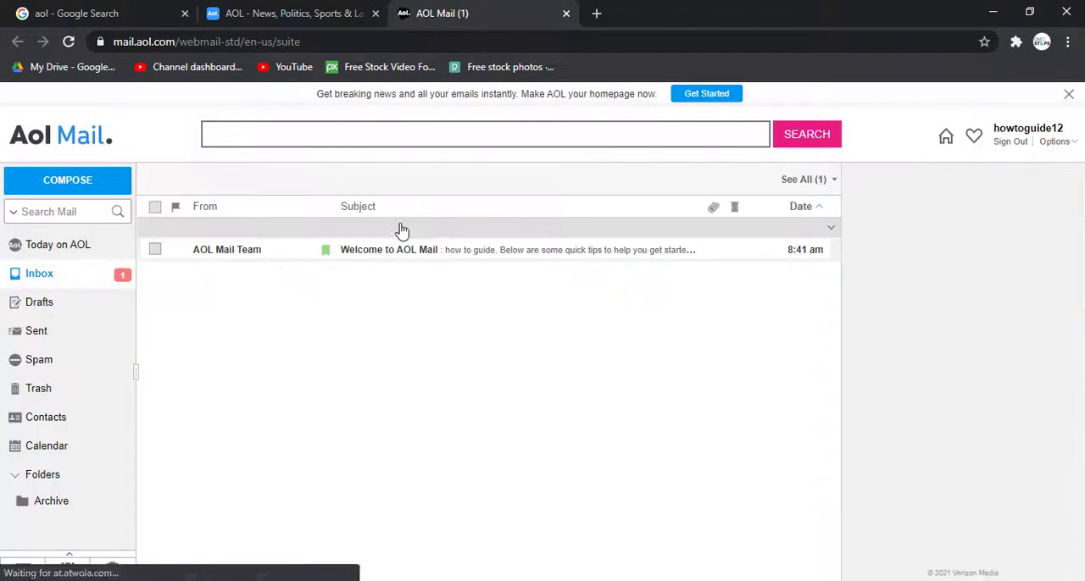
mouse_move(644, 445)
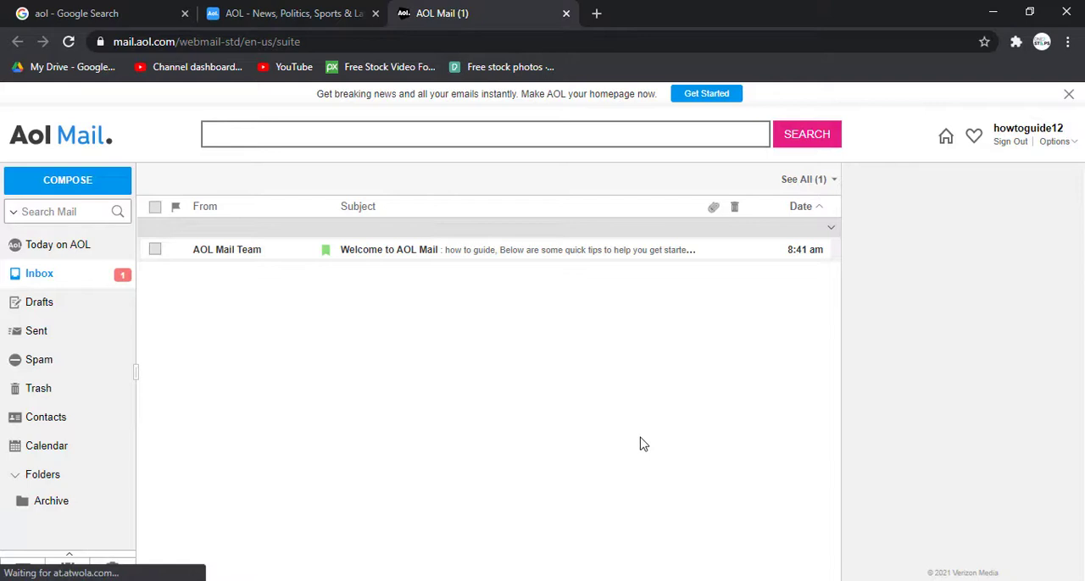